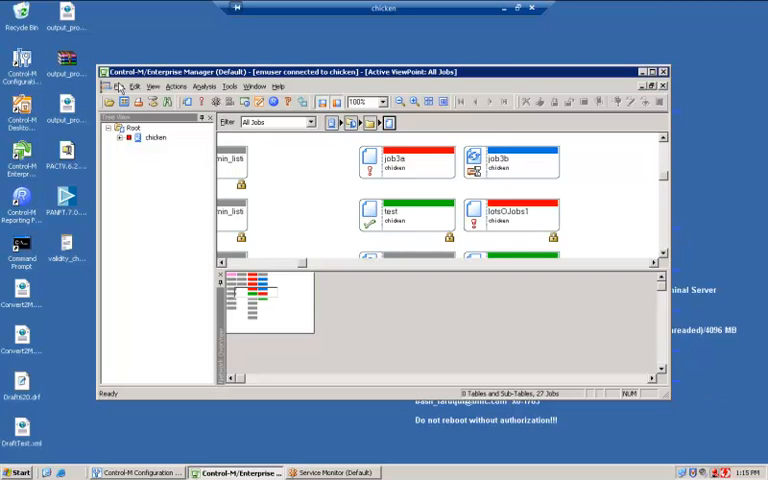
- Launch the Open Archived ViewPoint wizard from the File menu
click(119, 86)
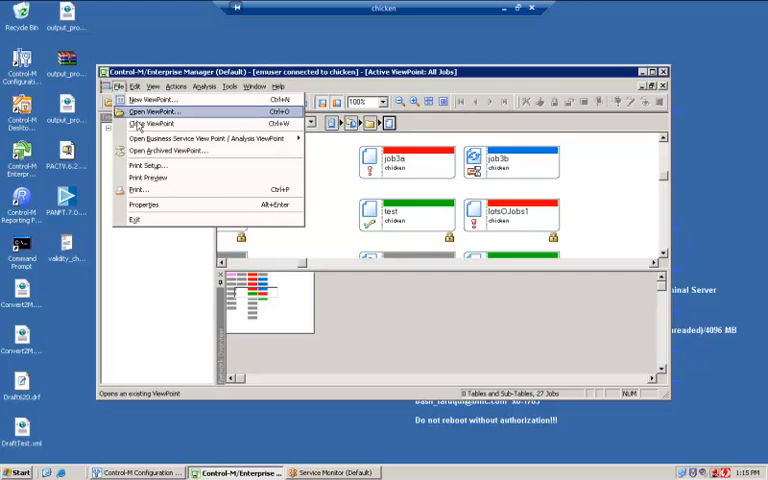
click(150, 112)
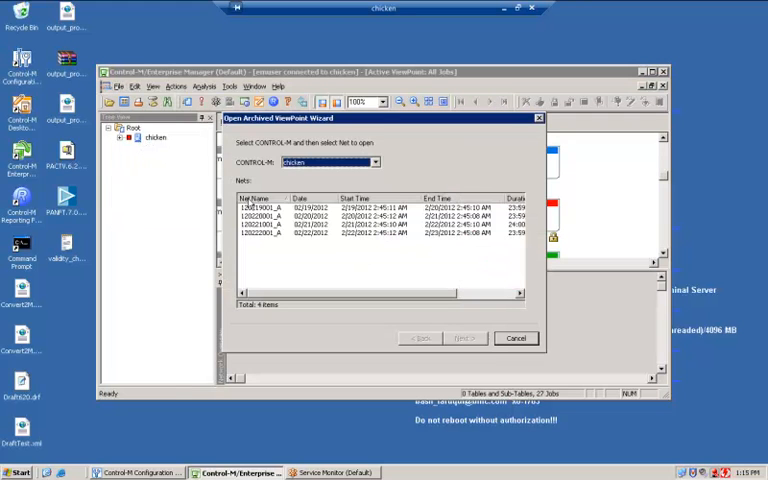
- Select the 02/22/2012 archived net in the wizard's Nets list
click(280, 207)
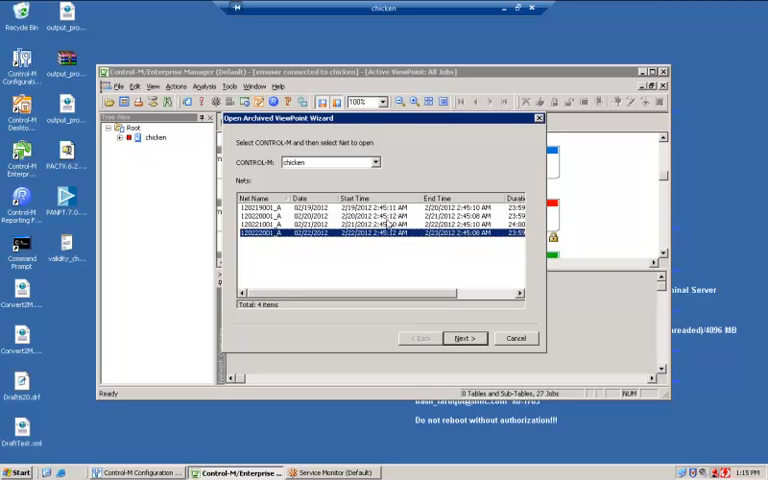
mouse_move(505, 335)
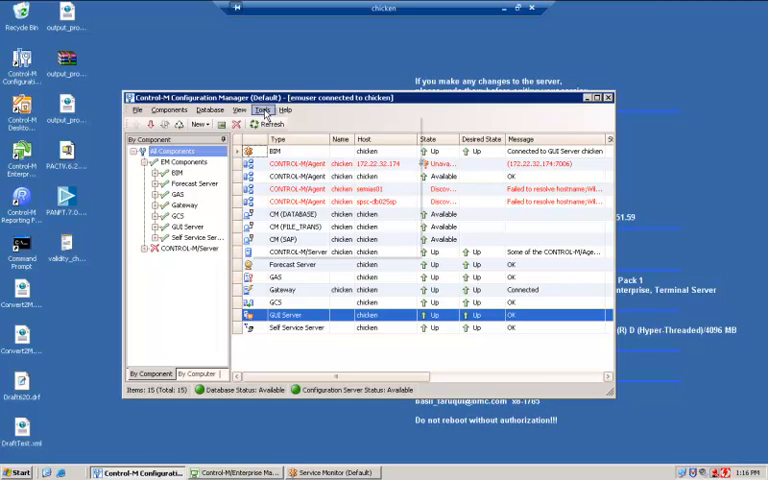
- Open CONTROL-M/EM System Parameters via Tools > System Configuration
click(262, 110)
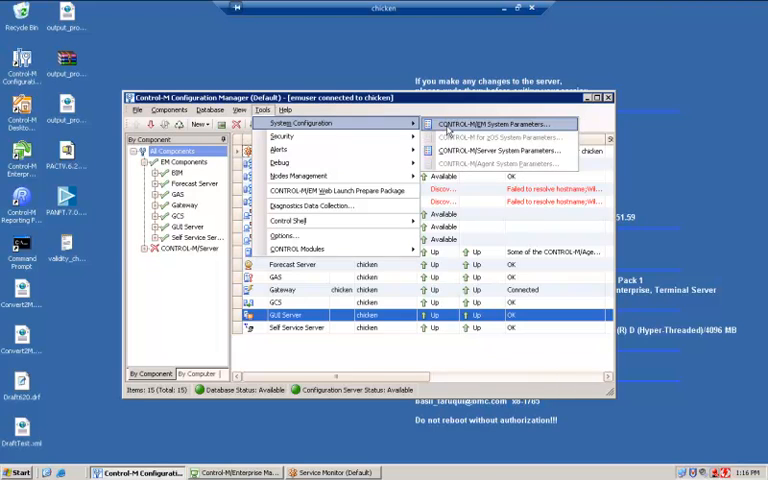
click(487, 123)
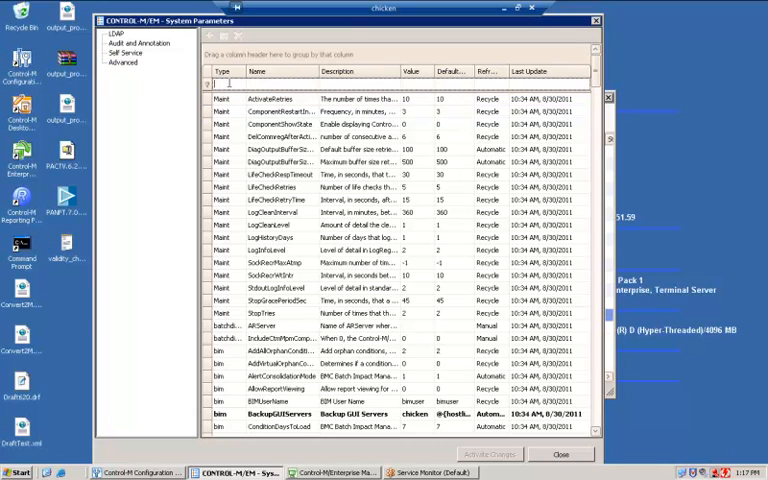
- Filter parameters to Type gtw and Name *old, then select MaxOldDay
text(gtw)
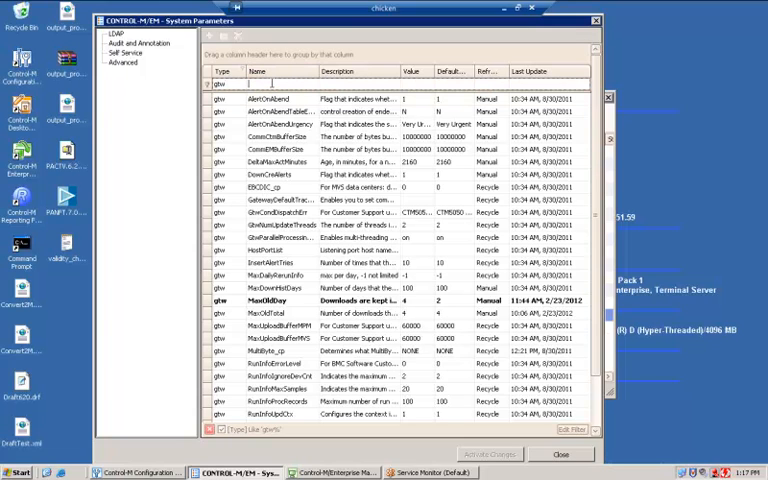
text(M)
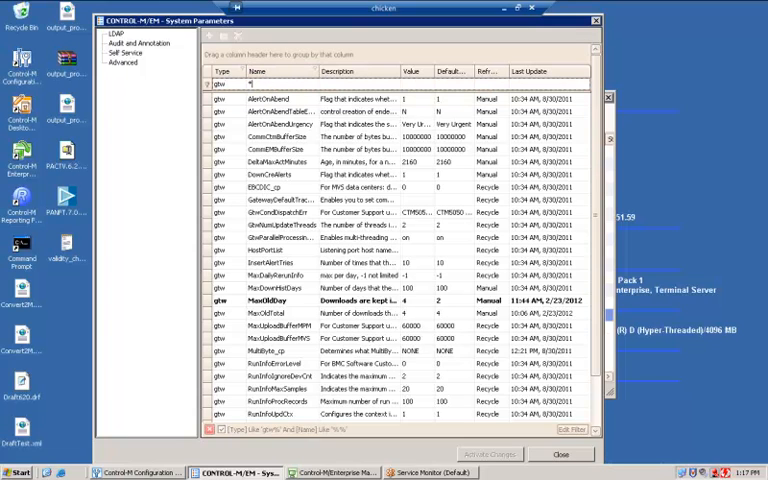
text(old)
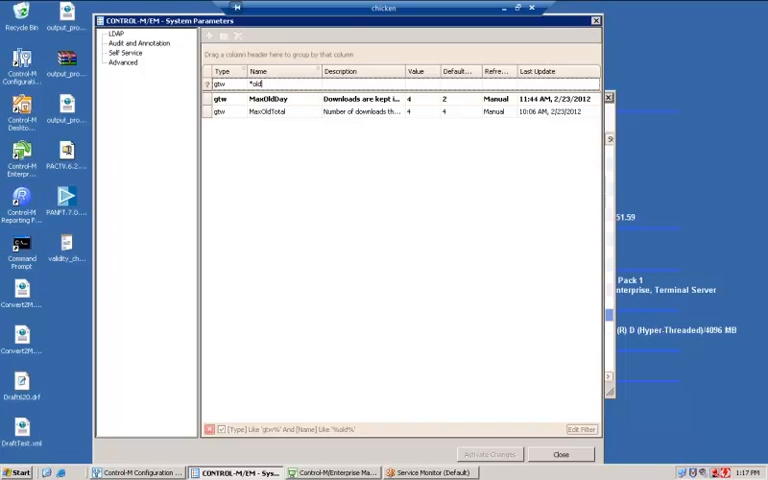
click(270, 98)
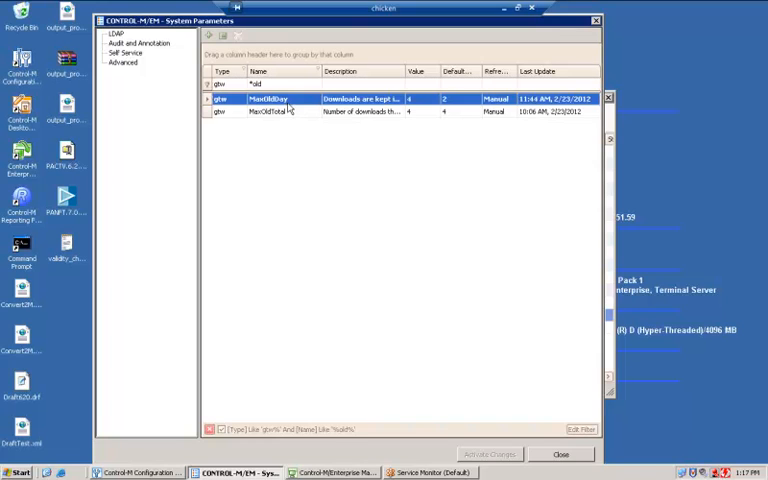
click(285, 111)
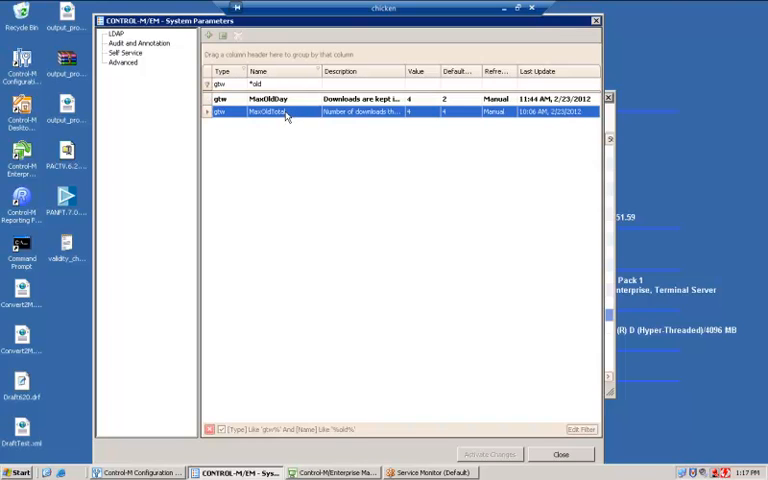
click(280, 98)
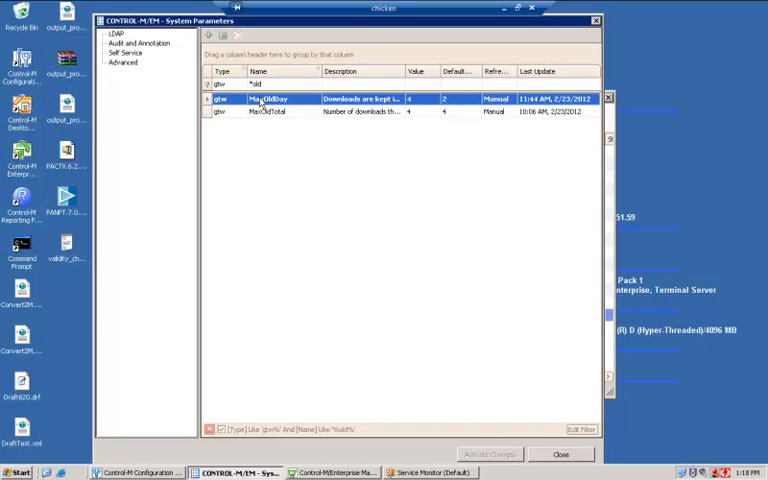
- Update MaxOldDay's value to 7 and save it
double_click(270, 99)
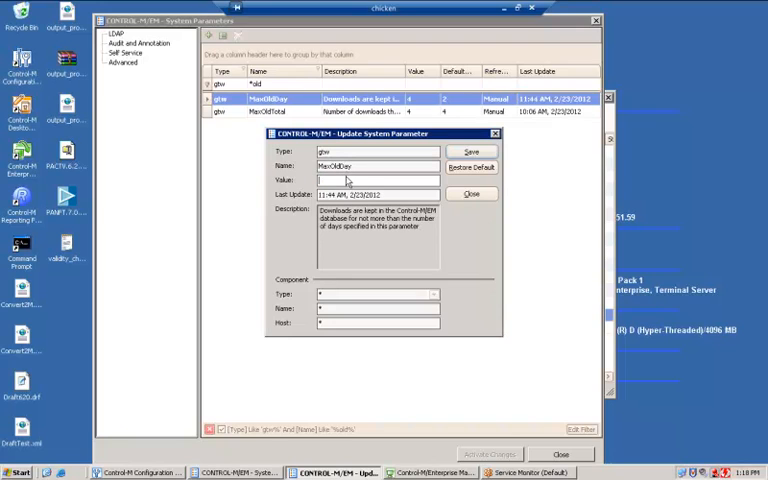
click(471, 151)
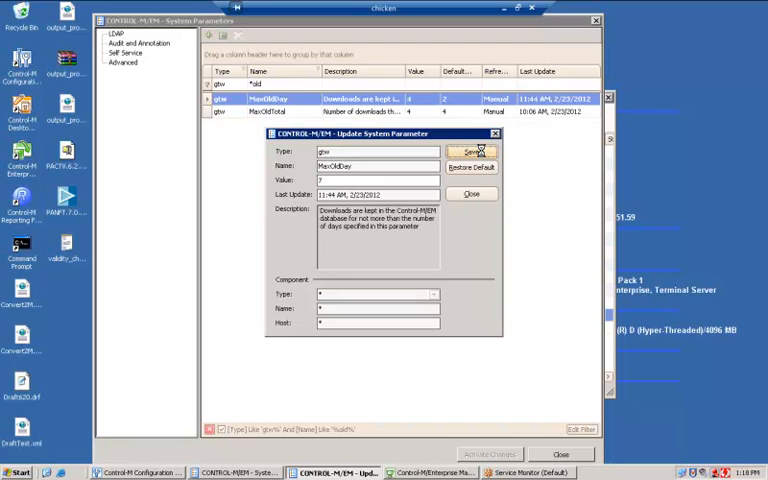
click(470, 151)
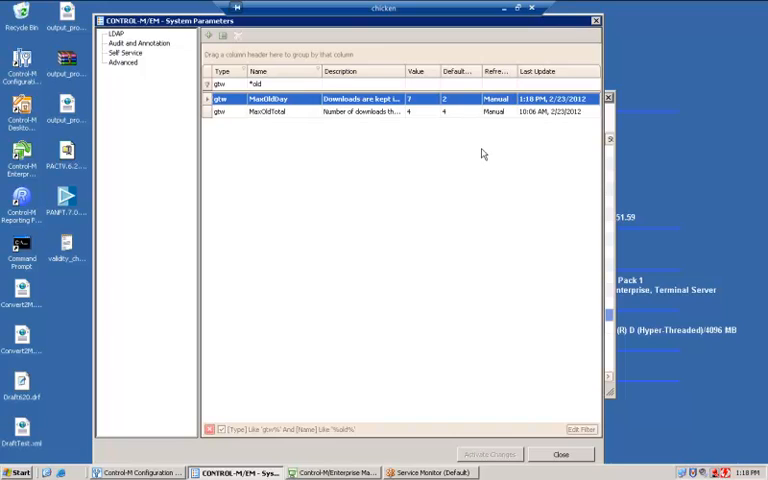